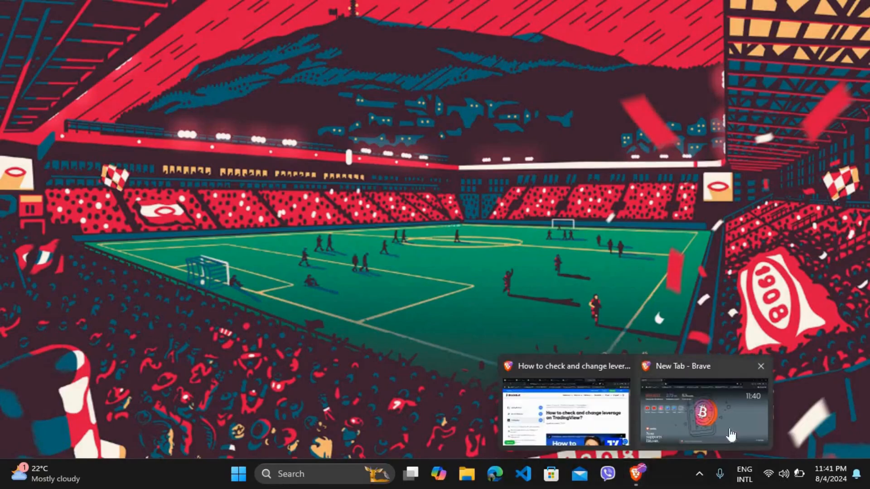
# Bring the new Brave tab forward and load tradingview.com from the address-bar suggestion.
pyautogui.click(700, 413)
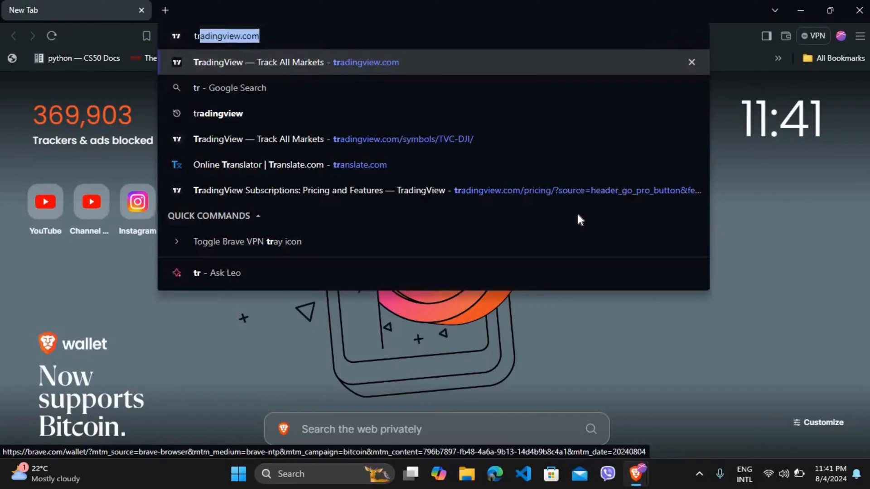
pyautogui.click(296, 63)
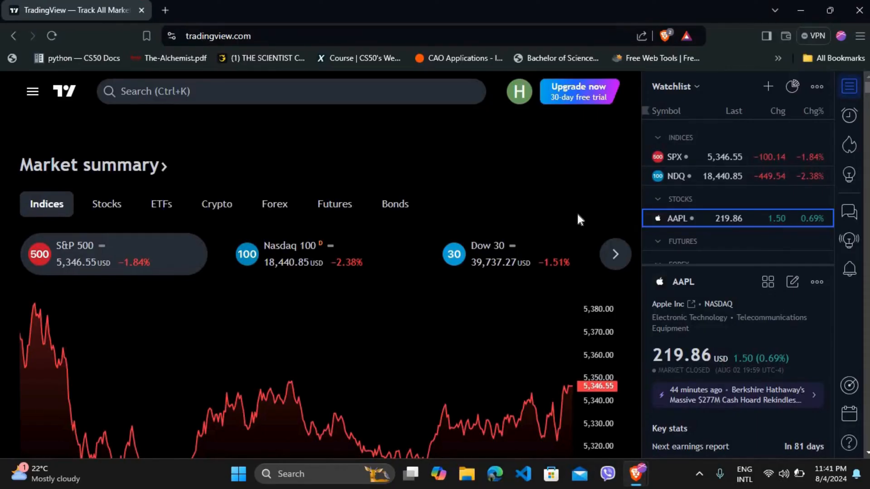
pyautogui.moveTo(183, 108)
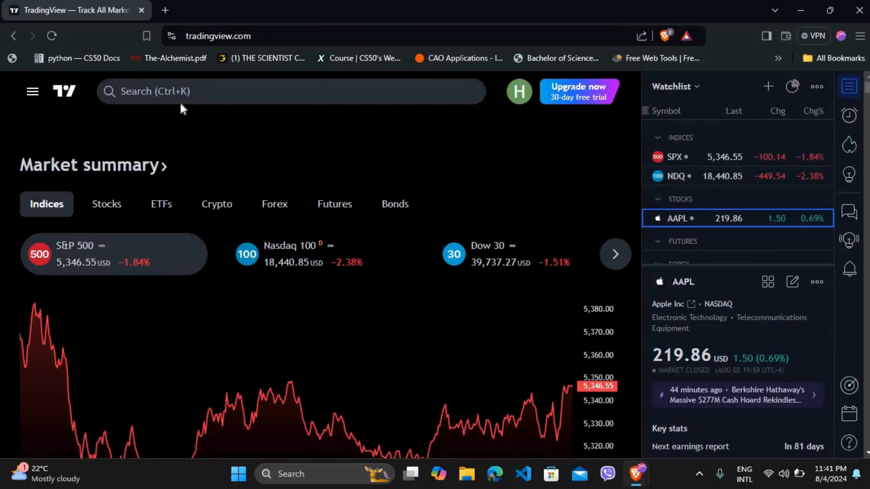
pyautogui.moveTo(421, 251)
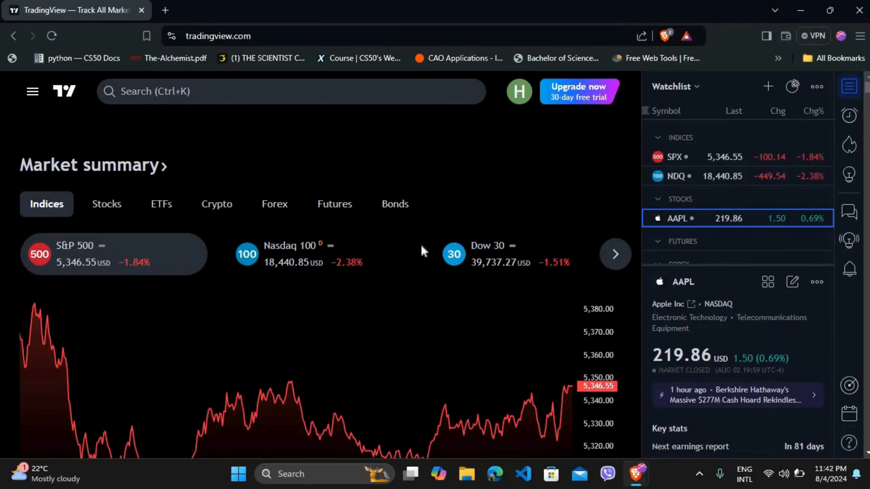
pyautogui.moveTo(683, 184)
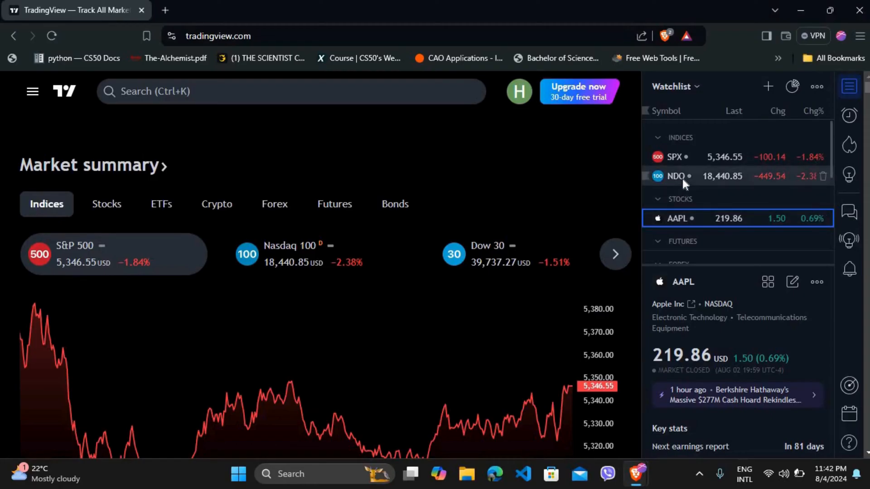
# Open the Apple Inc (AAPL) symbol page from the watchlist.
pyautogui.click(674, 219)
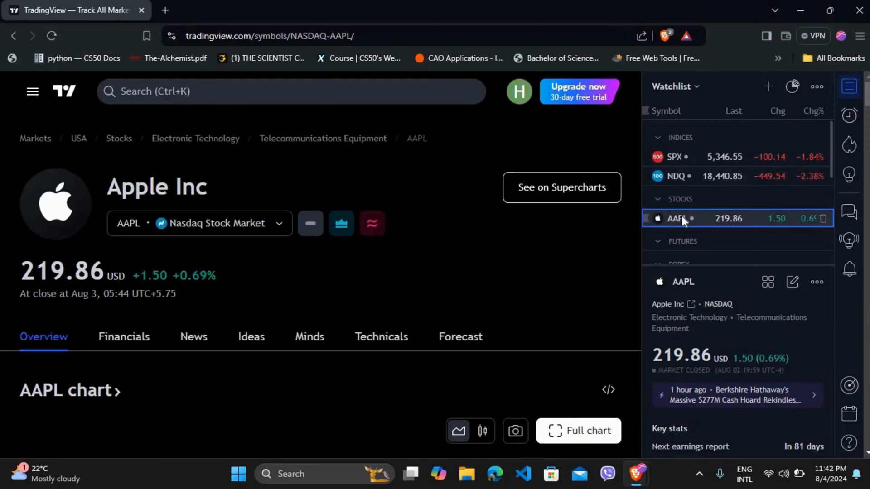
pyautogui.moveTo(561, 186)
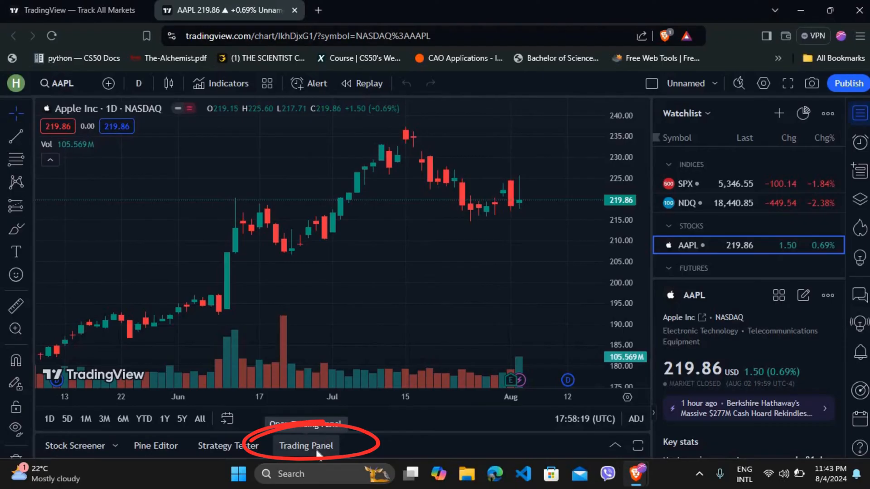
# Expand the Trading Panel under the AAPL chart and browse the broker list for BlackBull Markets.
pyautogui.click(306, 445)
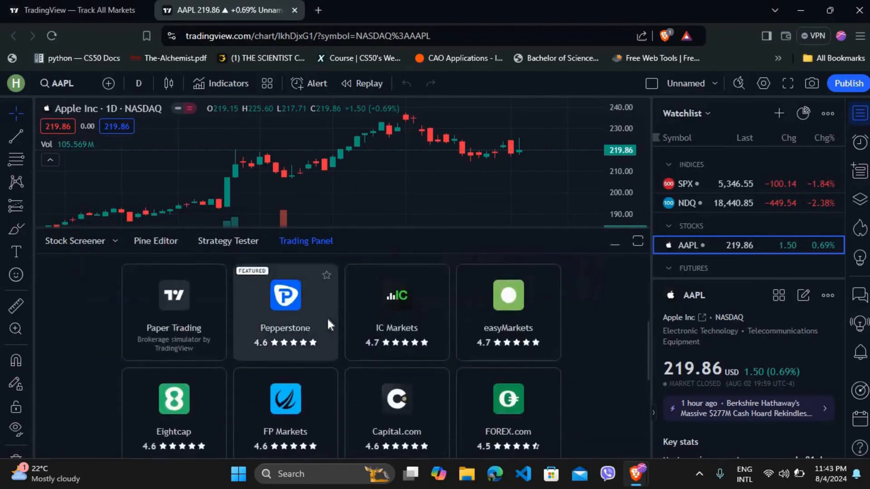
pyautogui.scroll(-3)
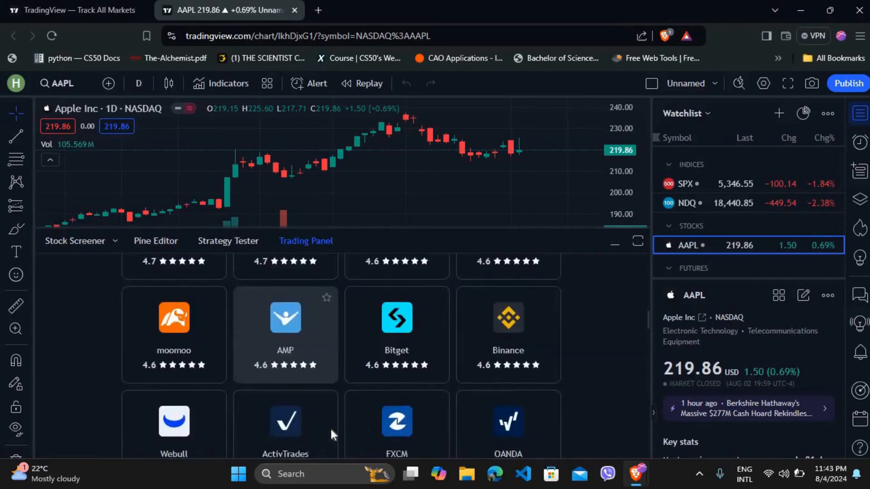
pyautogui.scroll(-3)
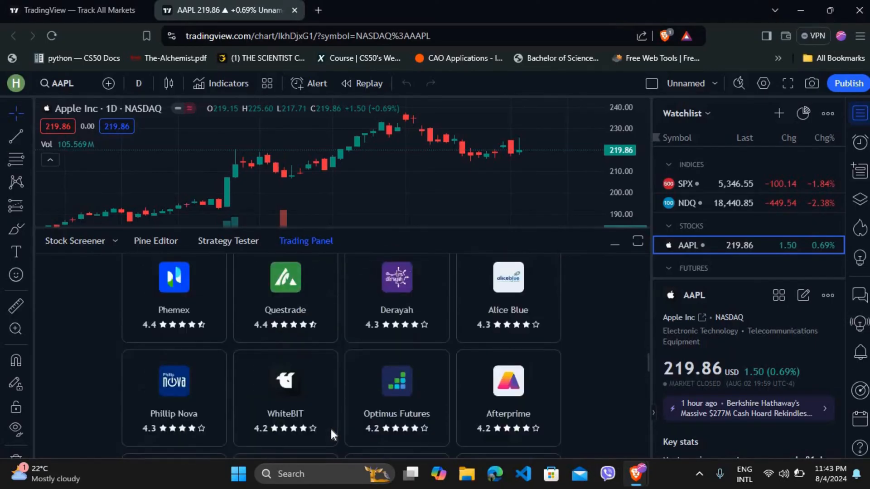
pyautogui.scroll(3)
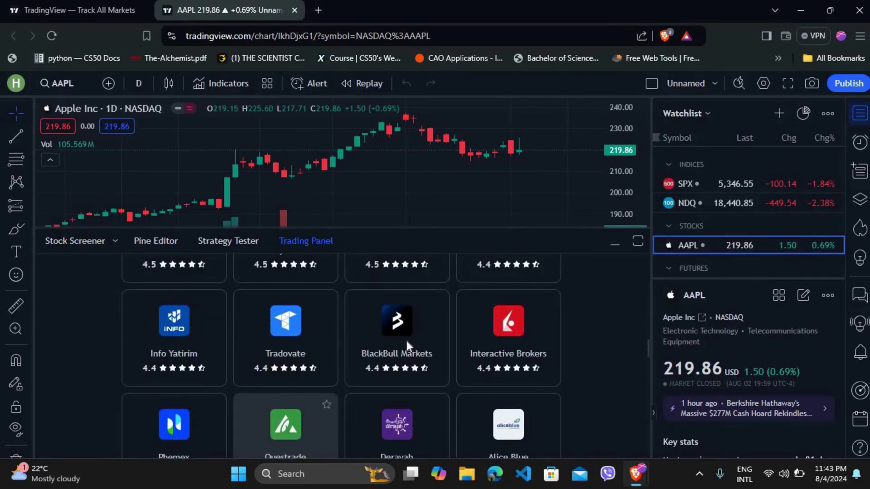
pyautogui.moveTo(396, 344)
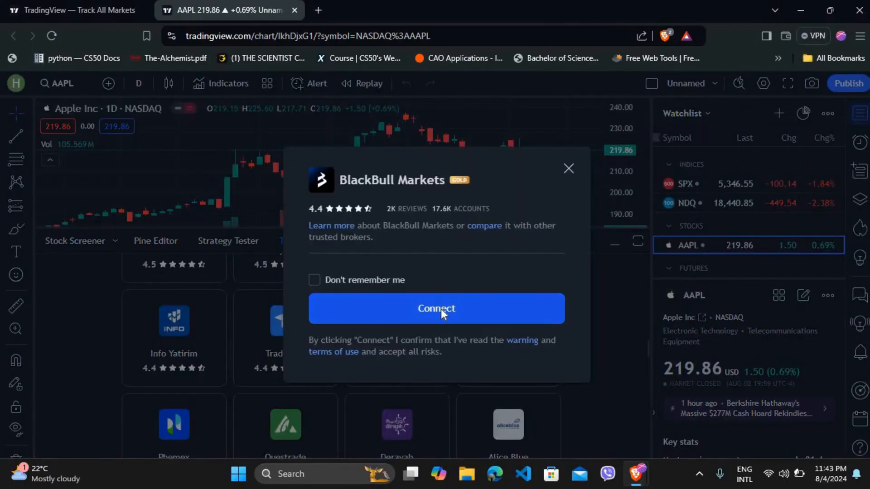
# Connect the chart to BlackBull Markets, launching its email-and-password login page.
pyautogui.click(436, 309)
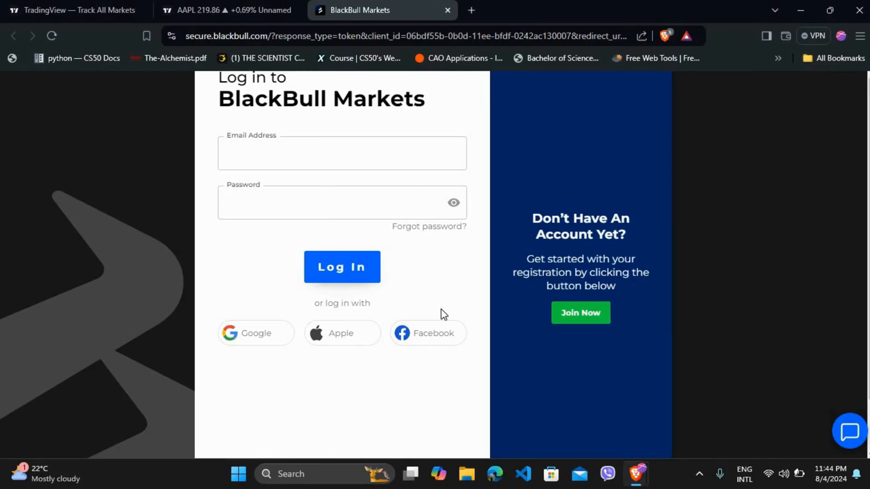
pyautogui.moveTo(580, 317)
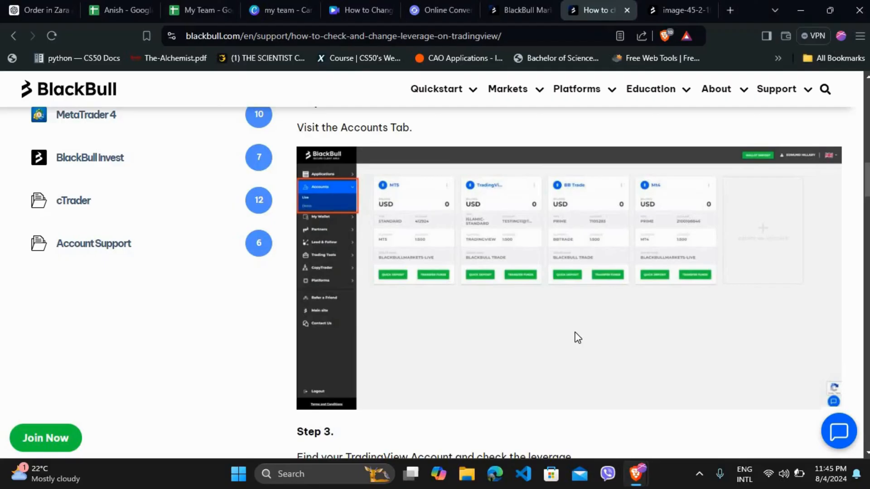
pyautogui.moveTo(559, 198)
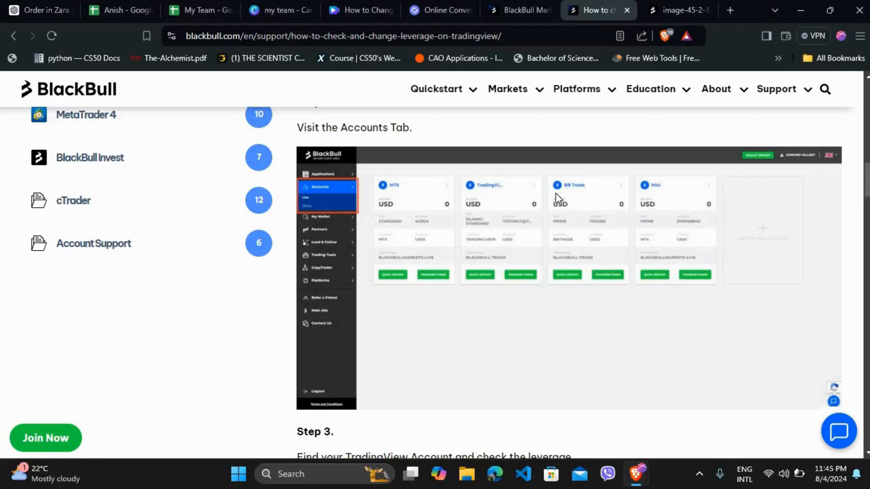
# Scroll the BlackBull leverage guide down through Steps 3 to 5 on submitting a new leverage.
pyautogui.scroll(-3)
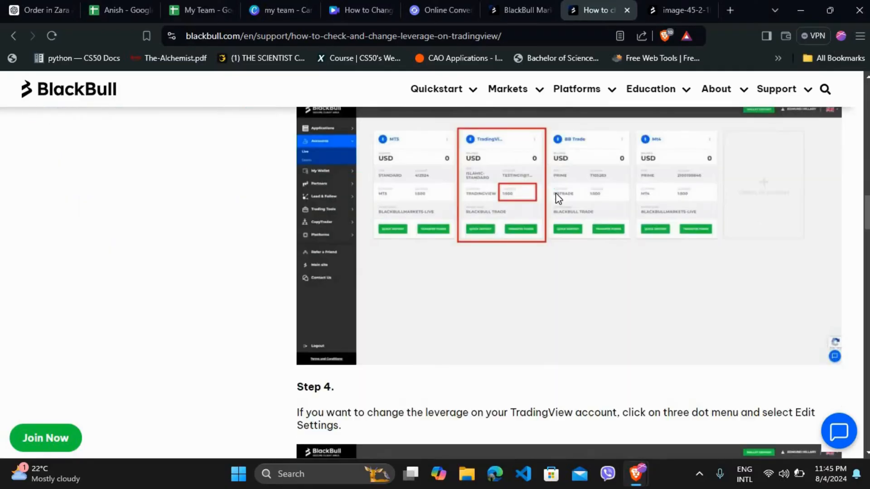
pyautogui.scroll(-3)
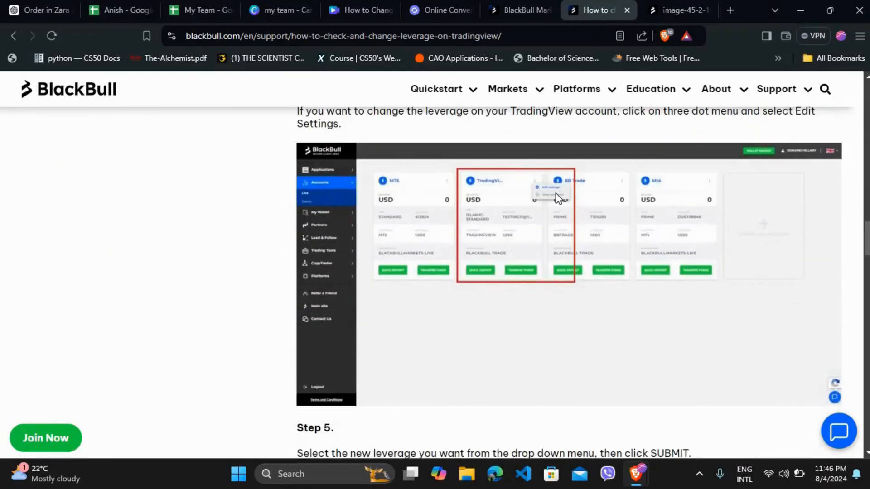
pyautogui.scroll(-3)
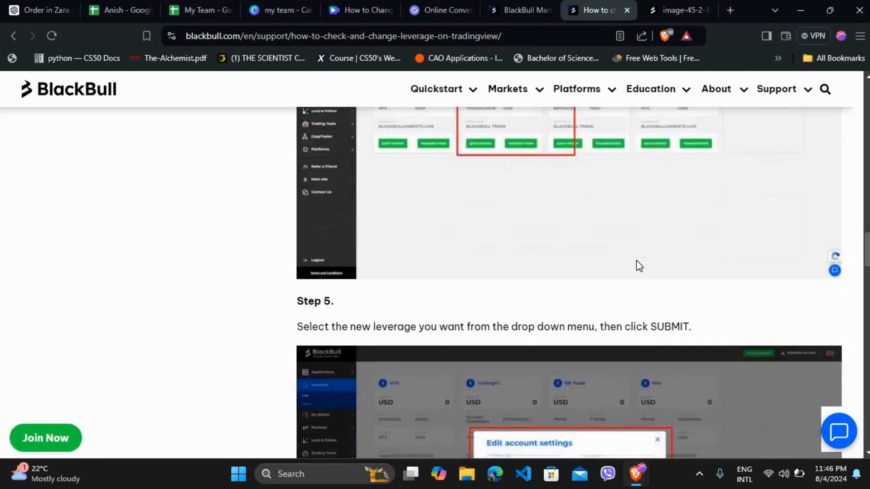
pyautogui.scroll(-3)
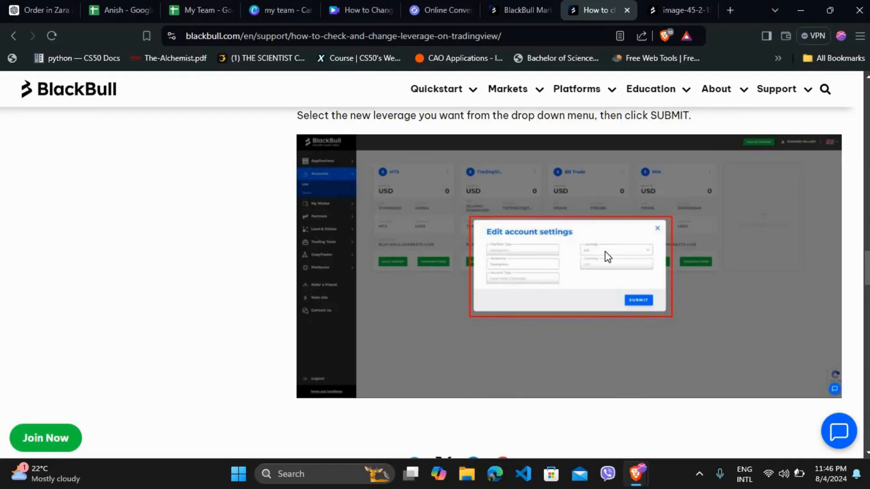
pyautogui.moveTo(638, 300)
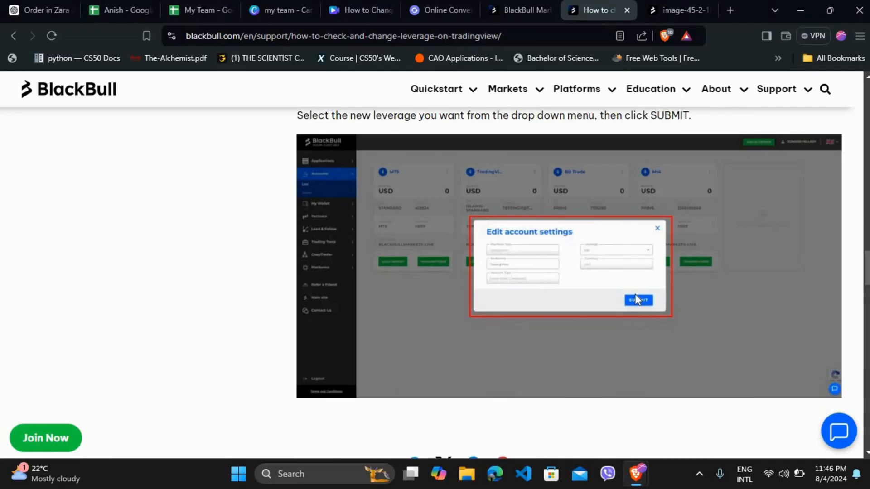